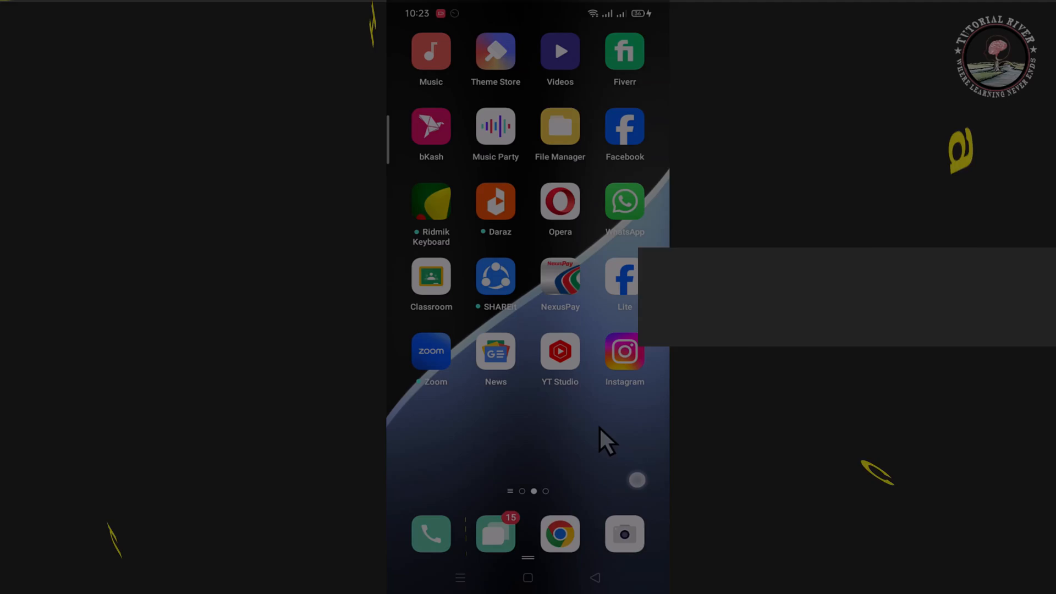
# Launch Instagram from the home screen and go to your own profile page
pyautogui.click(624, 350)
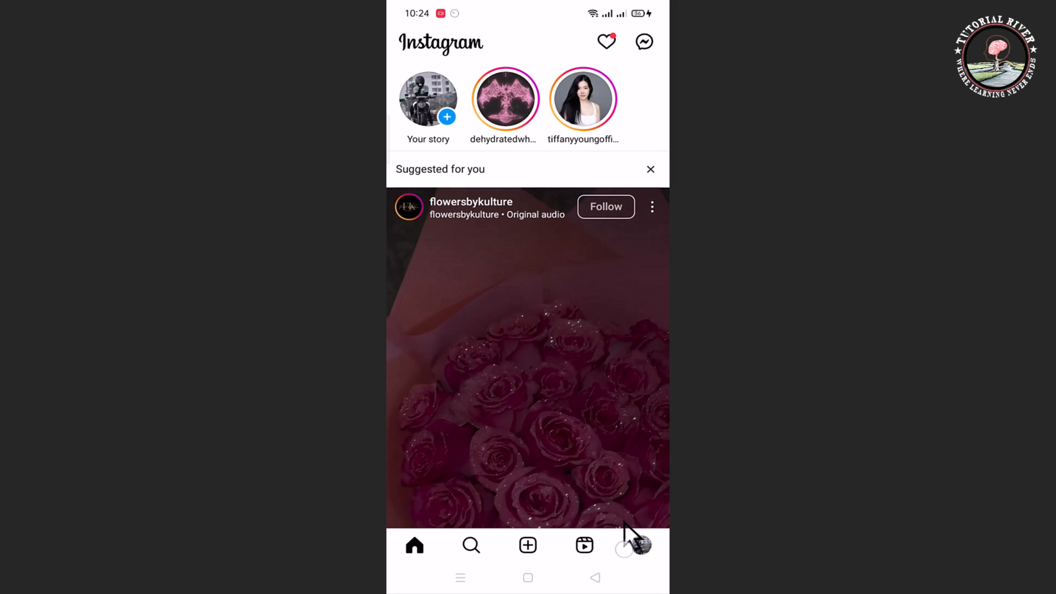
pyautogui.click(640, 546)
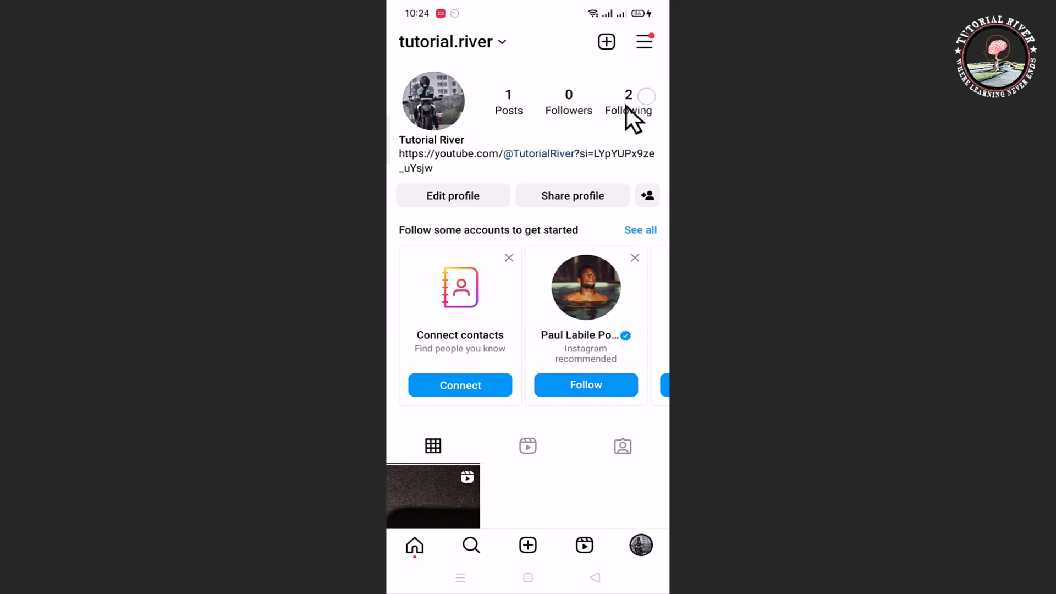
pyautogui.moveTo(643, 71)
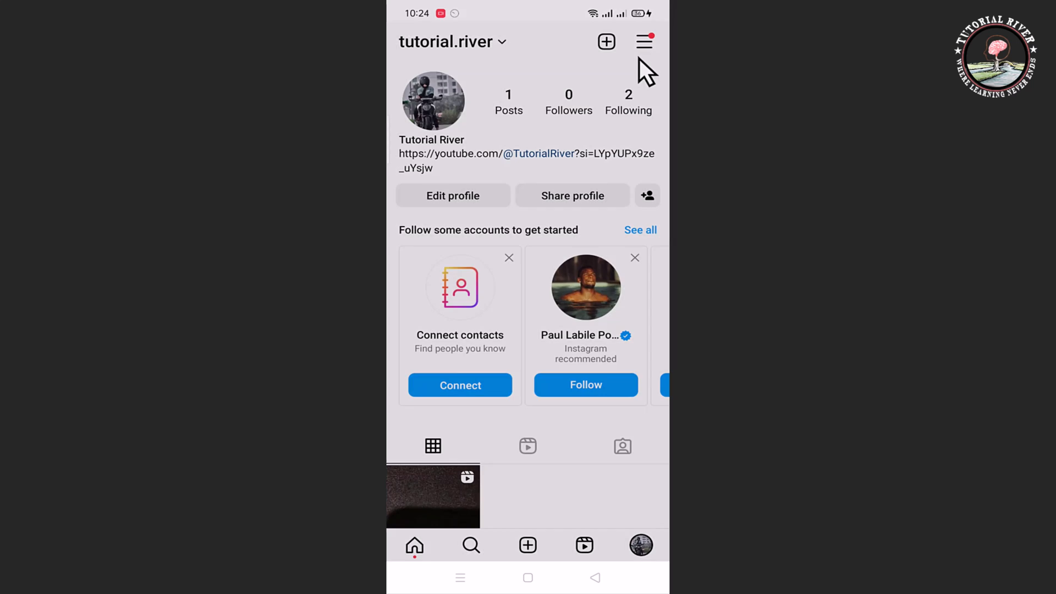
# Bring up Settings and privacy from the profile menu and scroll to the For professionals section
pyautogui.click(643, 41)
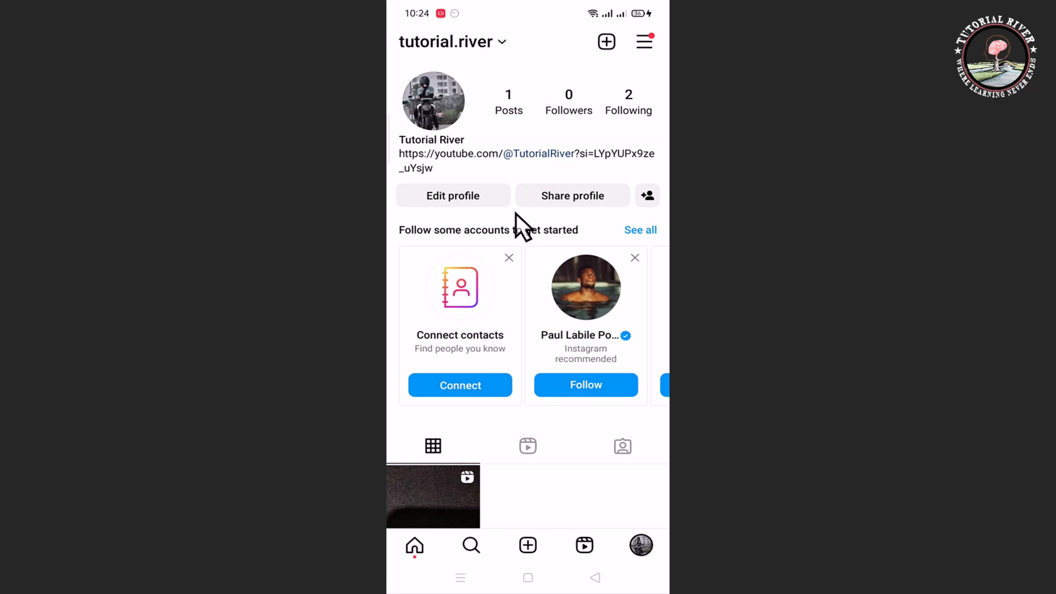
pyautogui.click(643, 41)
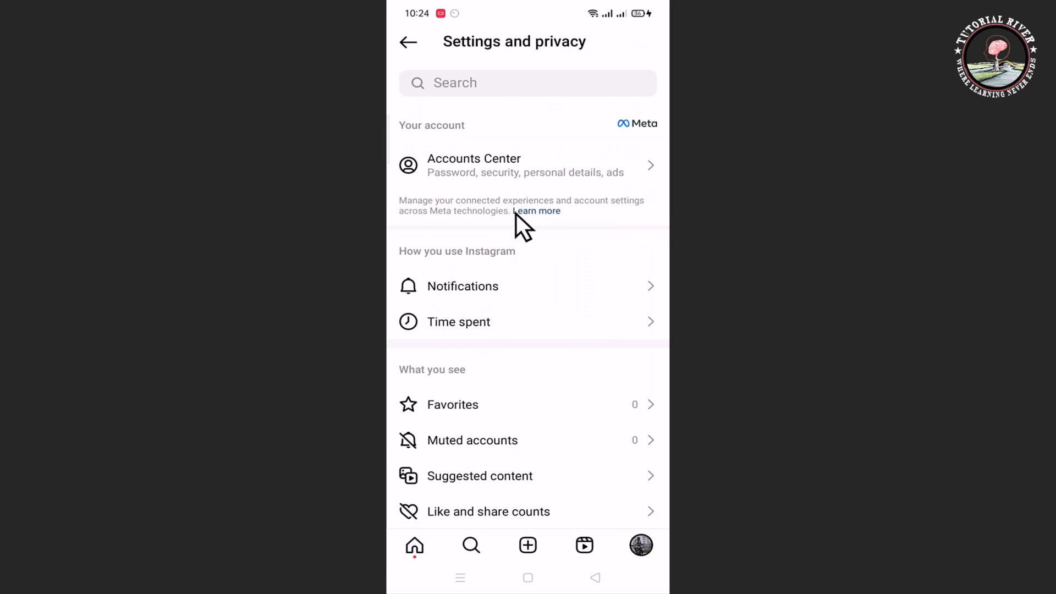
pyautogui.scroll(-3)
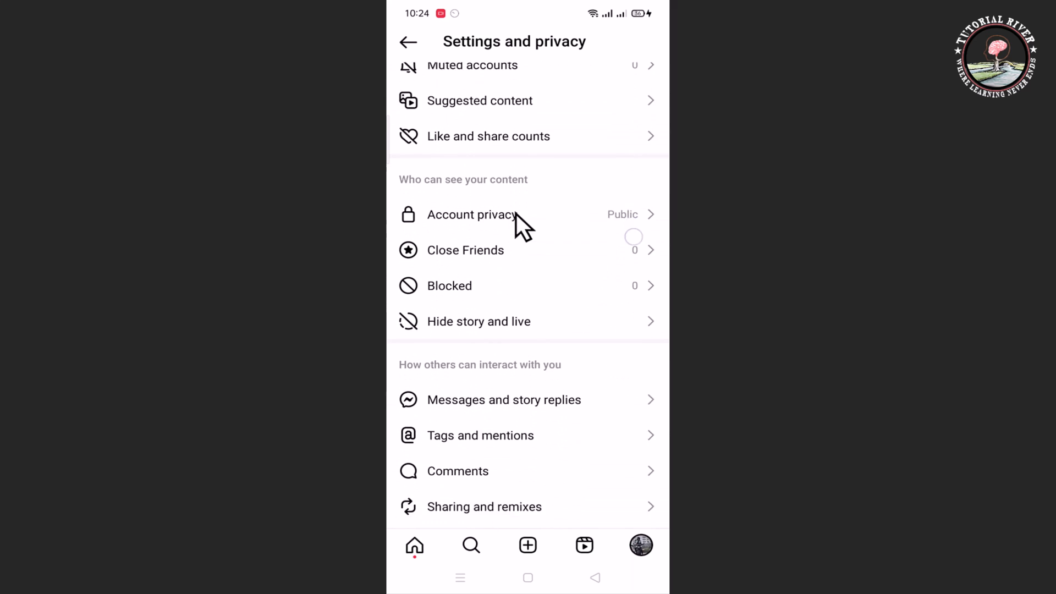
pyautogui.scroll(-3)
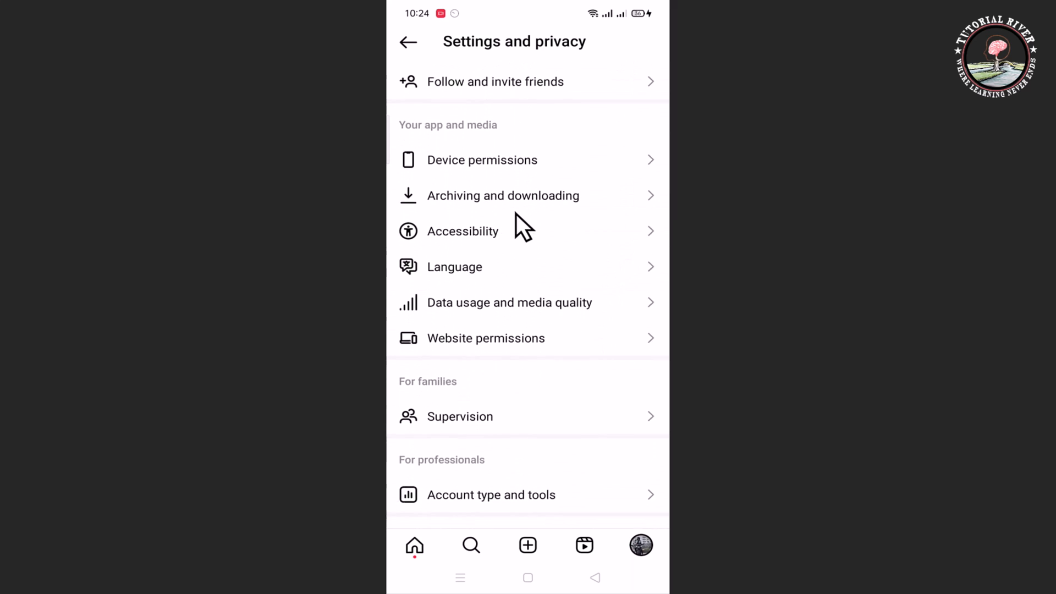
pyautogui.scroll(-3)
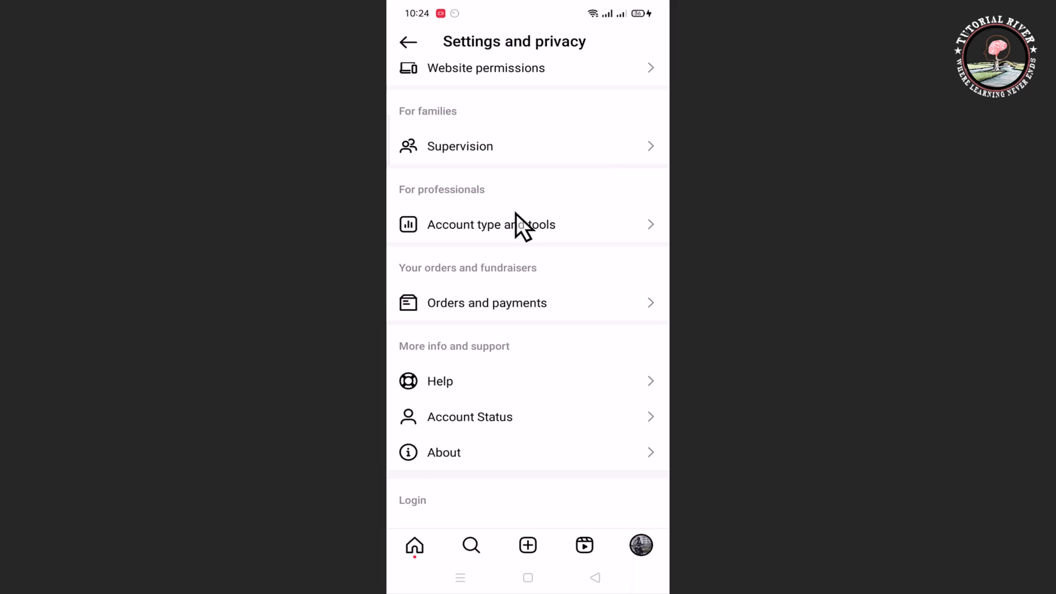
pyautogui.moveTo(528, 252)
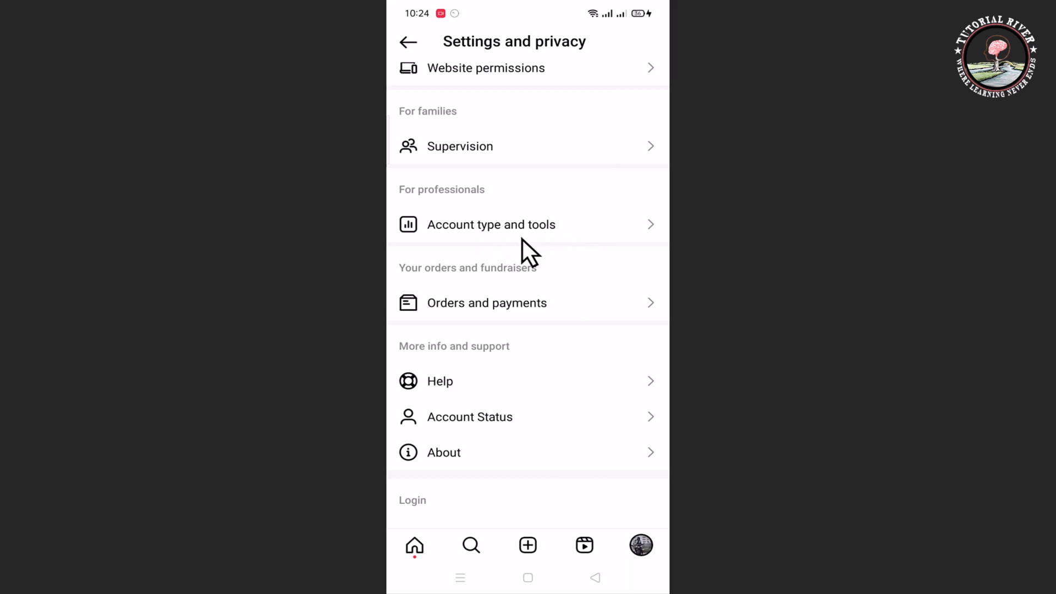
# From Account type and tools, begin the Switch to professional account flow
pyautogui.click(491, 224)
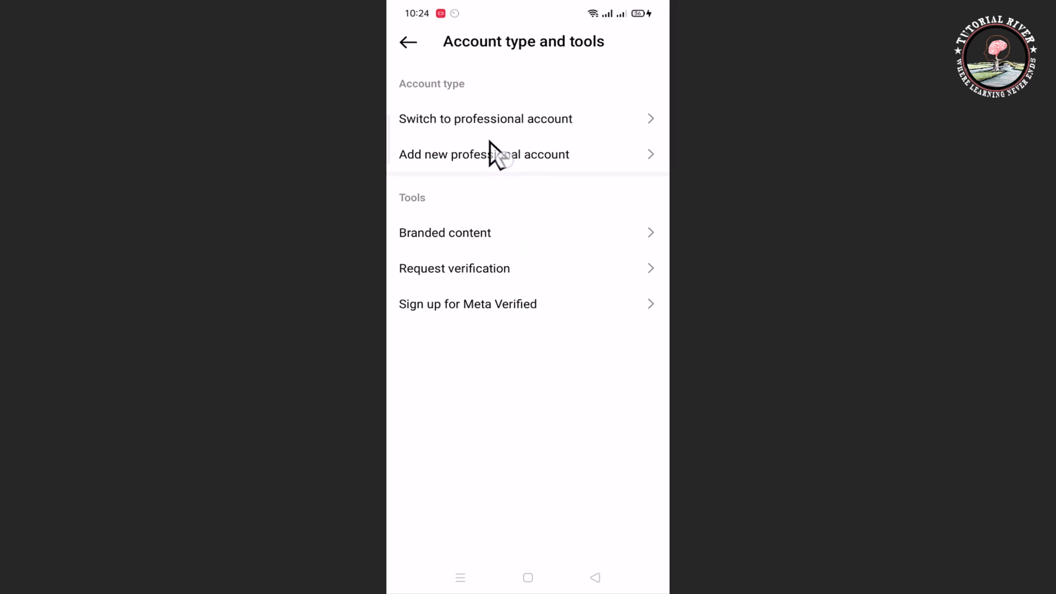
pyautogui.moveTo(539, 142)
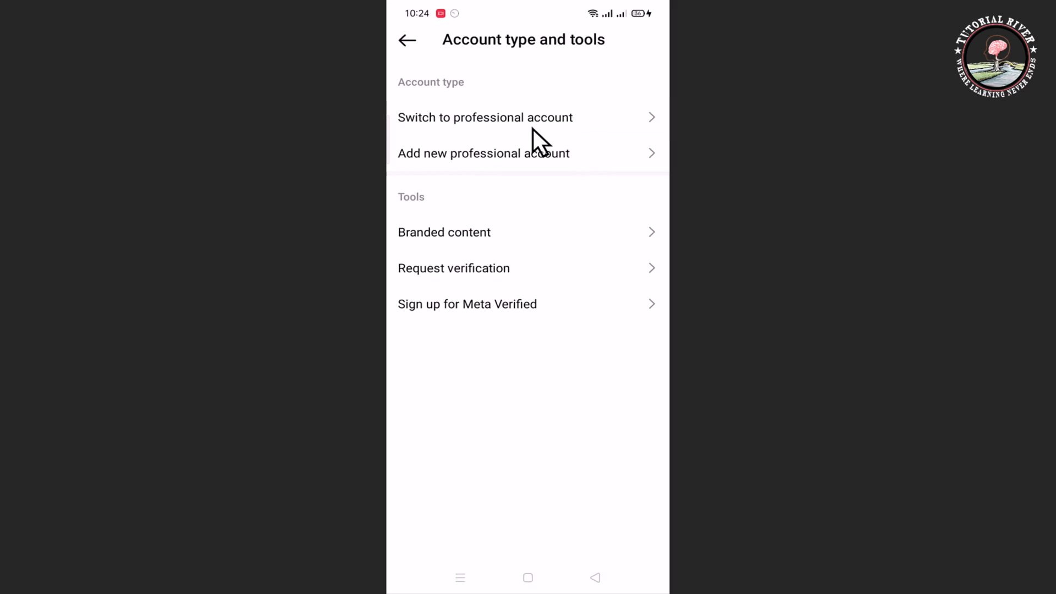
pyautogui.click(486, 117)
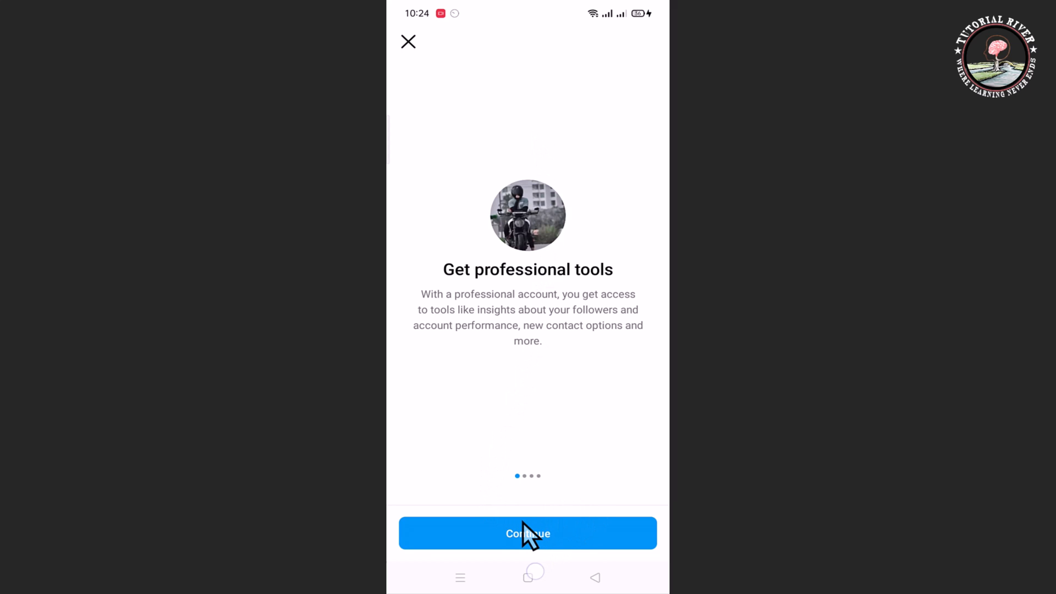
# Continue past the intro screens, pick Blogger as the category and confirm with Done
pyautogui.click(527, 533)
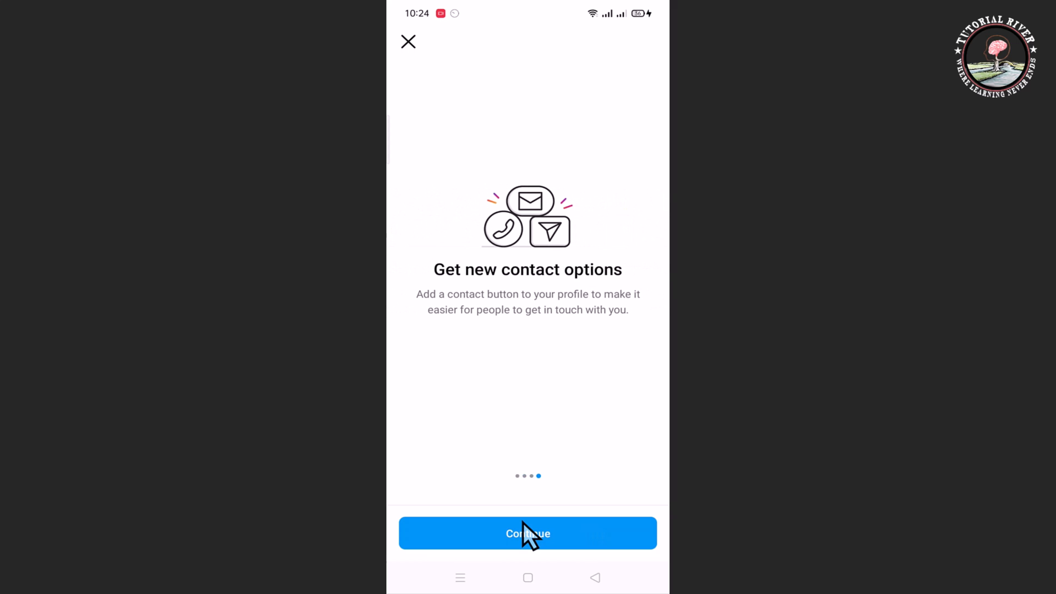
pyautogui.click(528, 533)
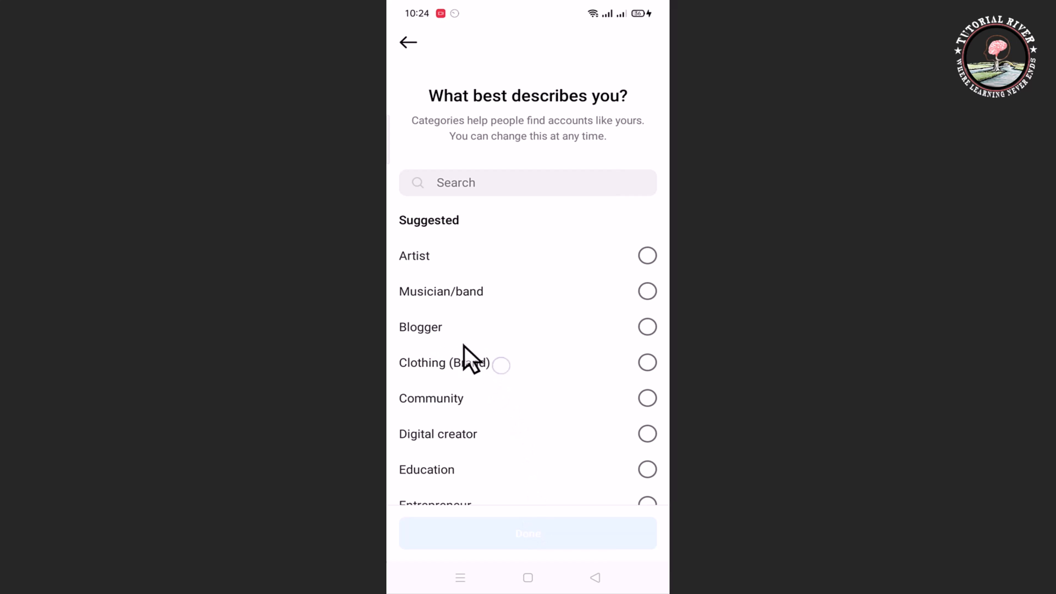
pyautogui.moveTo(596, 357)
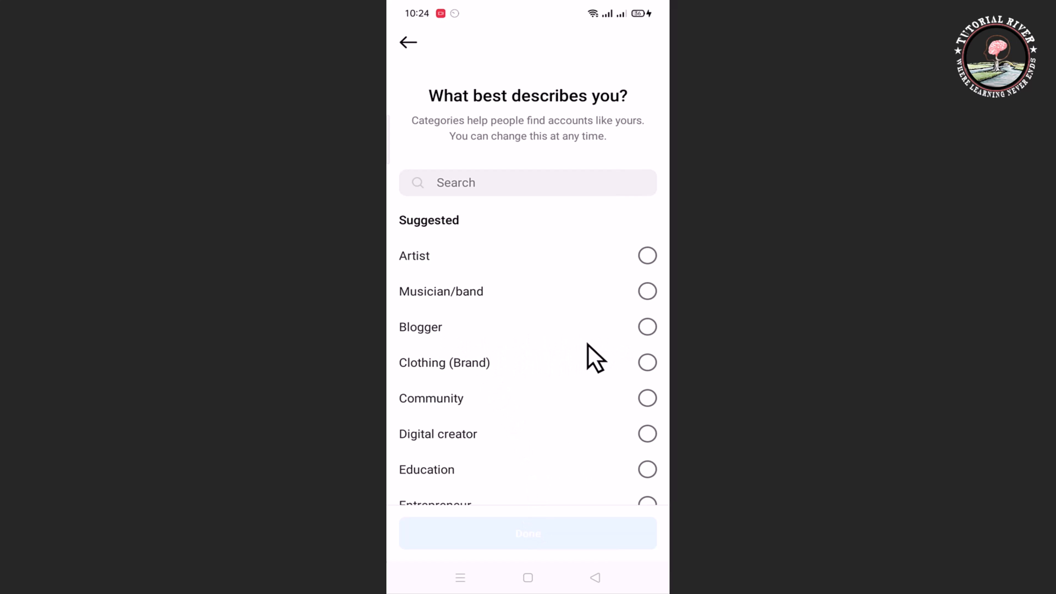
pyautogui.click(646, 327)
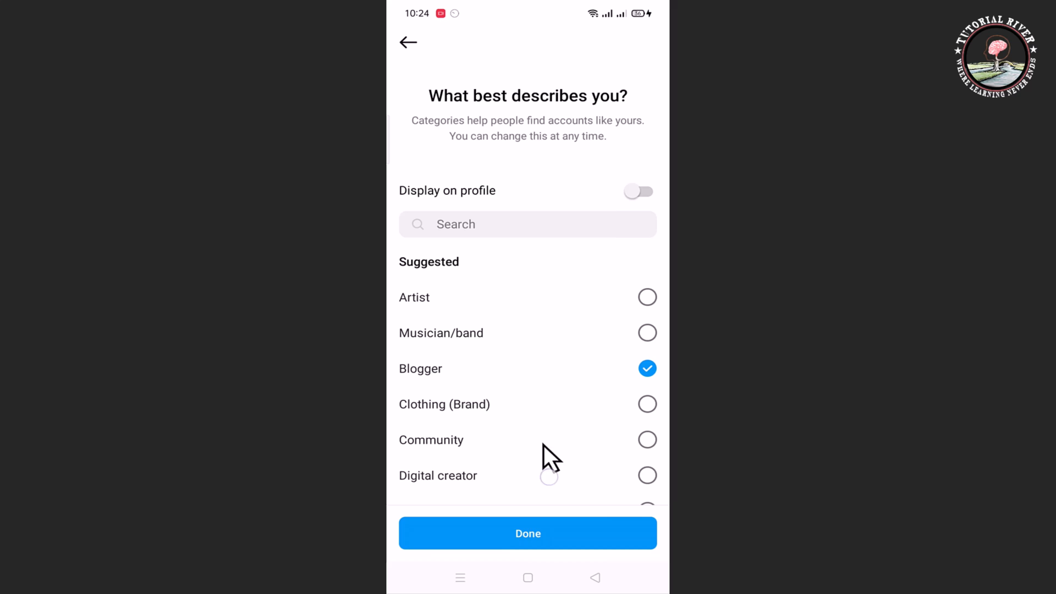
pyautogui.click(528, 533)
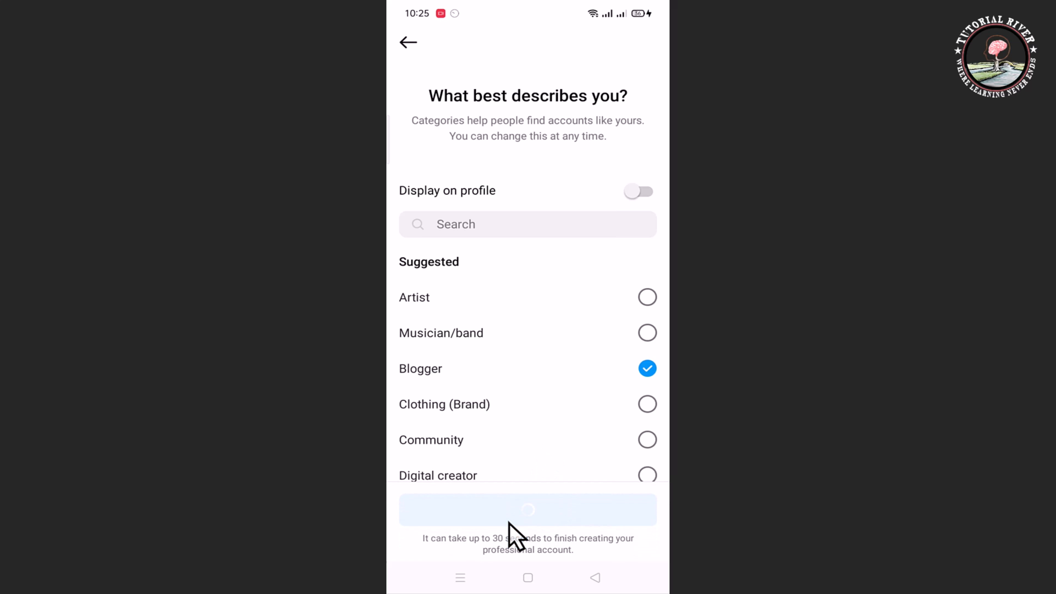
pyautogui.click(528, 510)
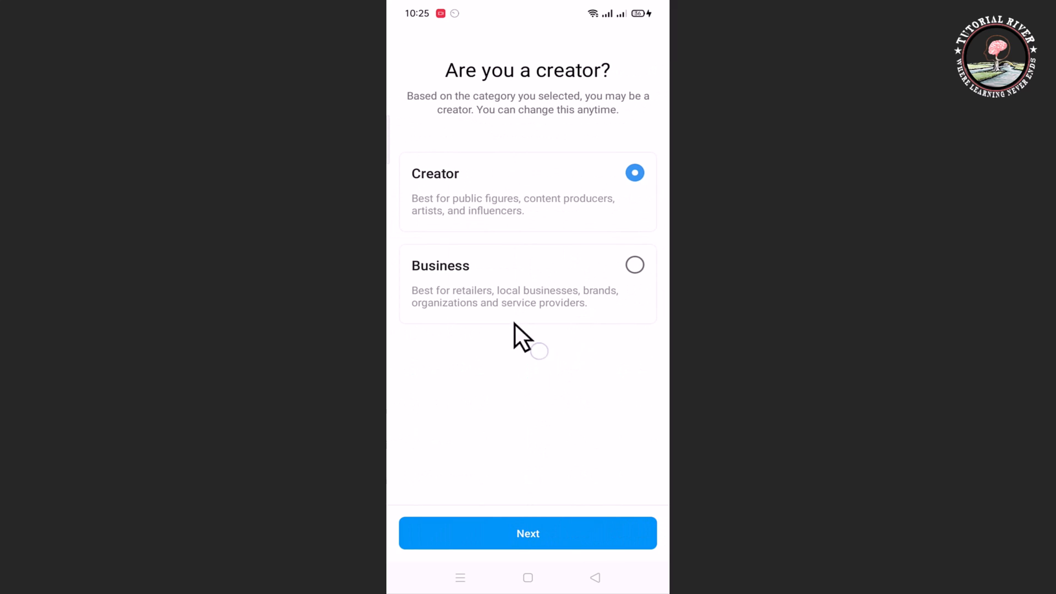
pyautogui.moveTo(604, 330)
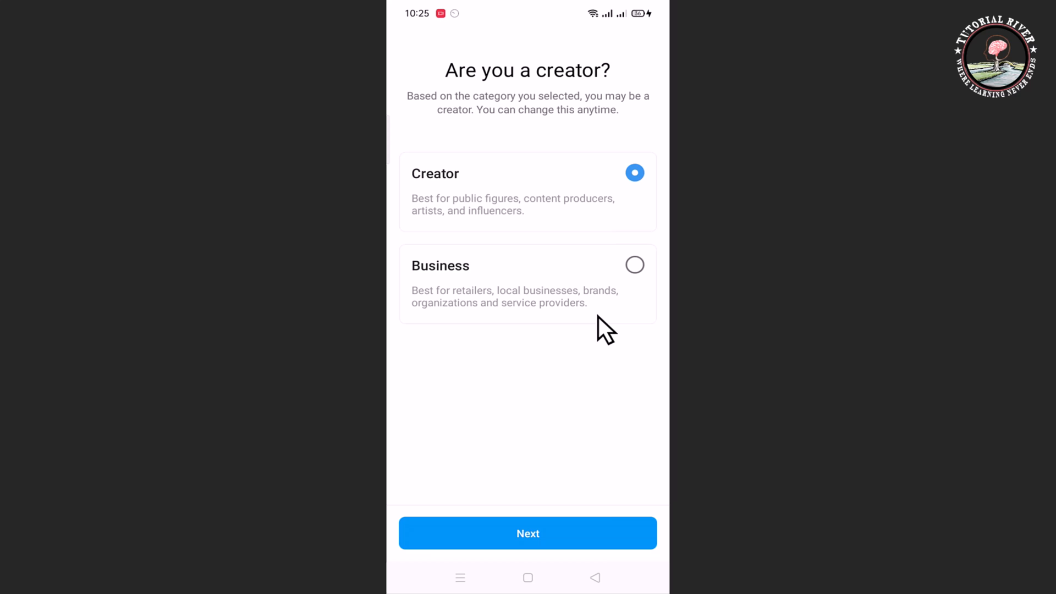
pyautogui.moveTo(640, 297)
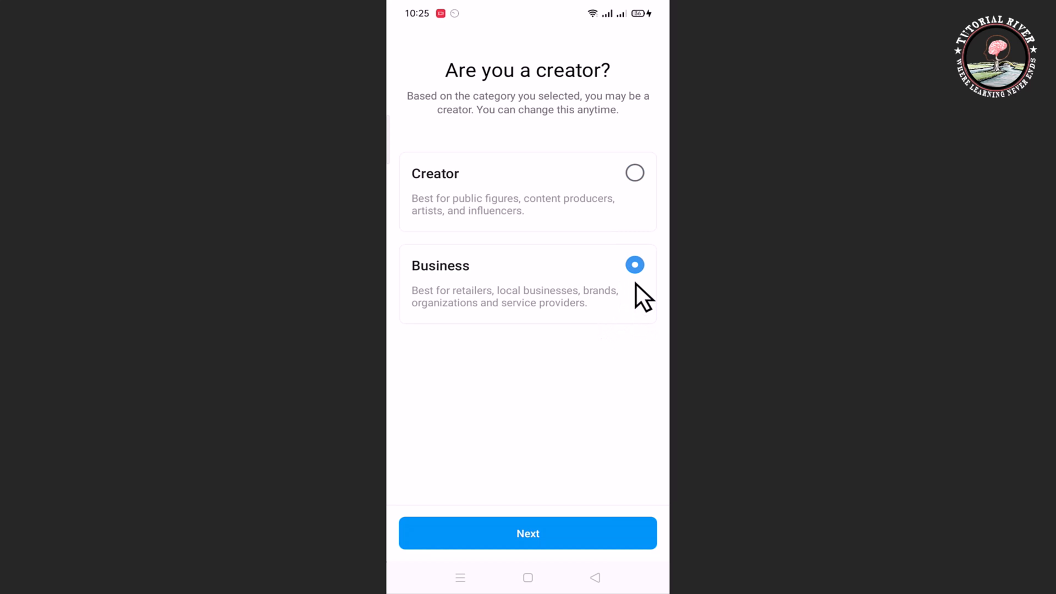
# Choose Business instead of Creator, confirm with Next and return to the home screen
pyautogui.click(528, 534)
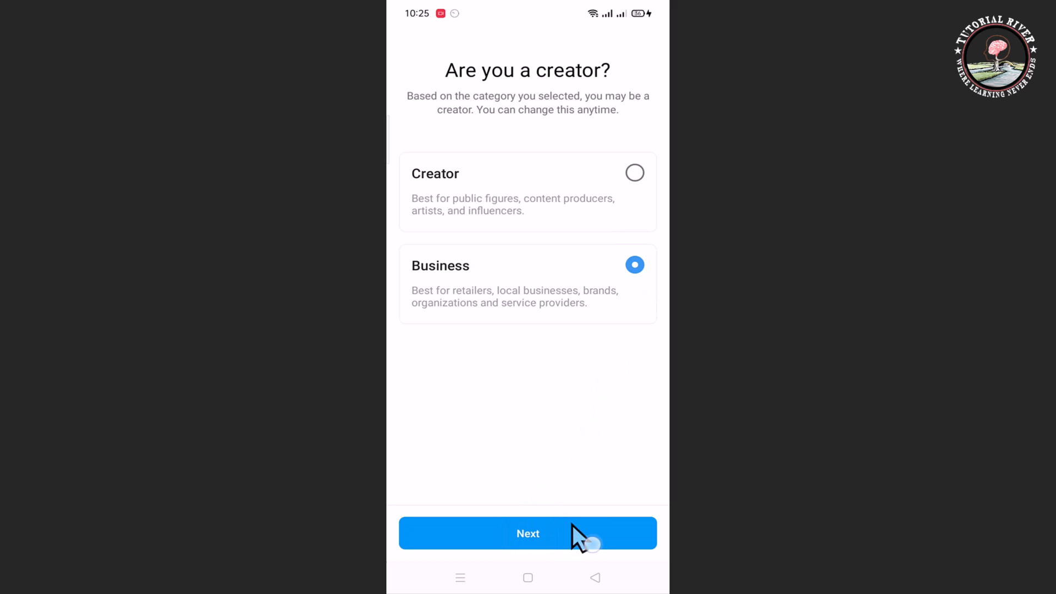
pyautogui.click(527, 533)
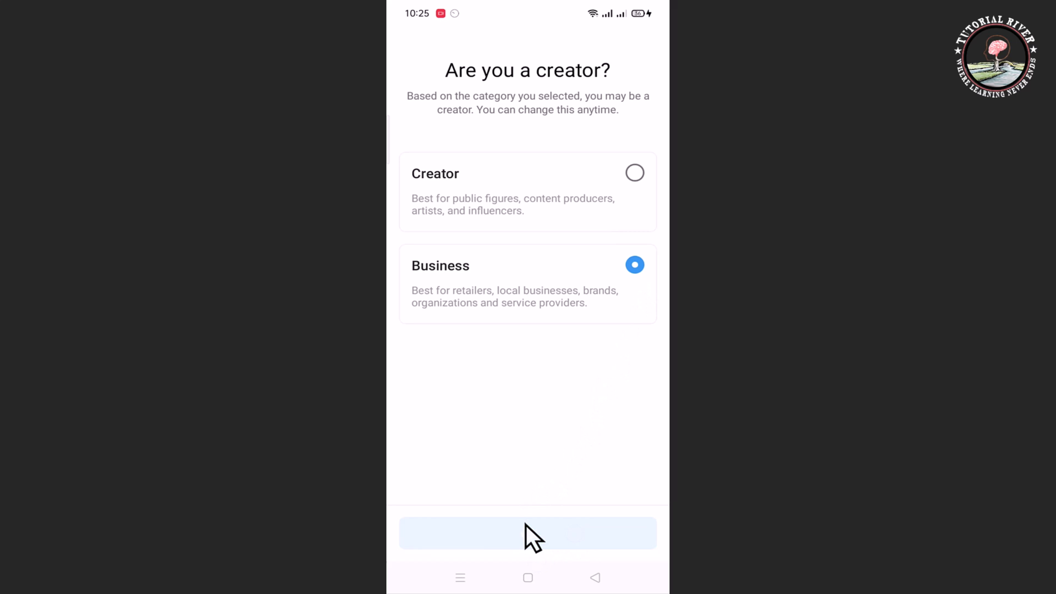
pyautogui.click(528, 533)
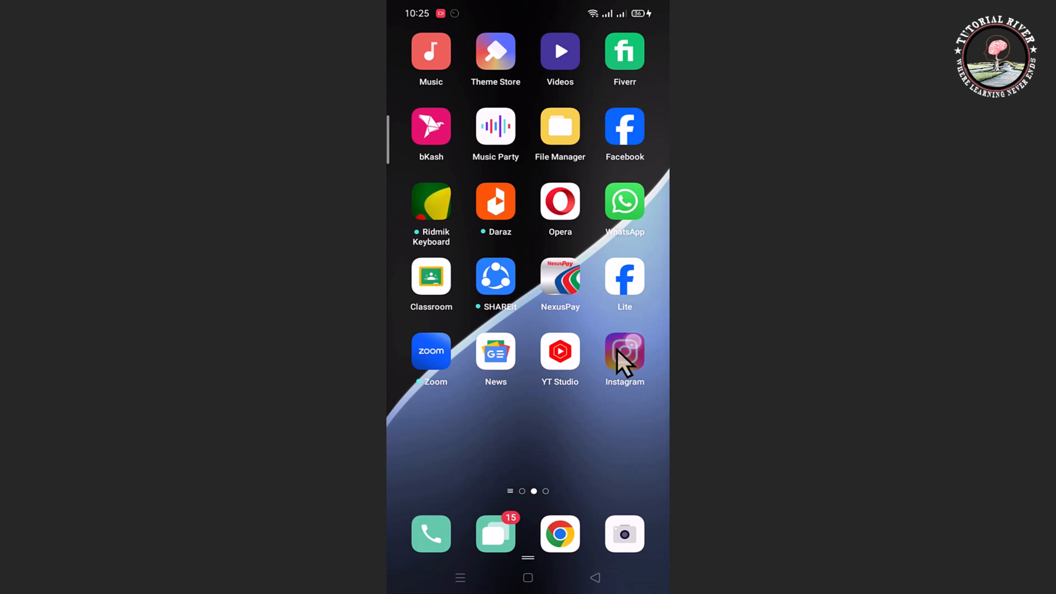
# Reopen Instagram and go to Edit profile showing the Blogger business information
pyautogui.click(624, 355)
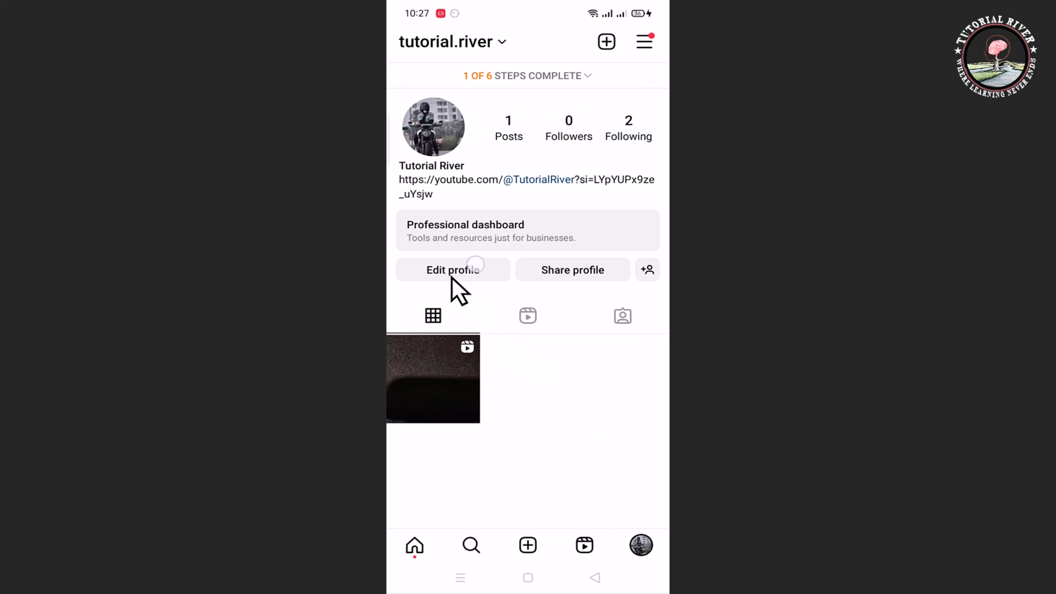
pyautogui.click(452, 269)
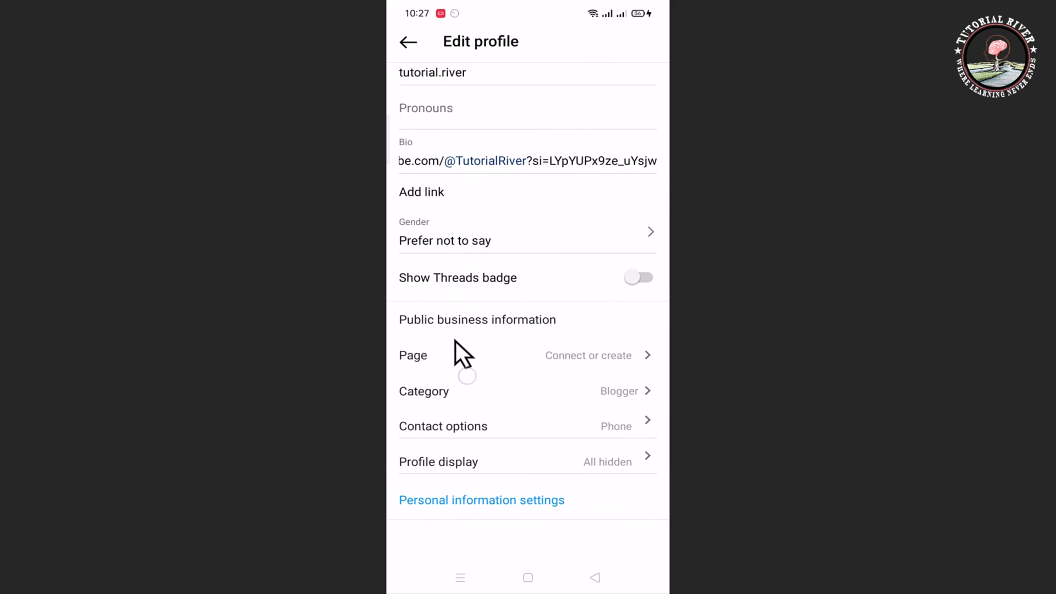
pyautogui.moveTo(502, 452)
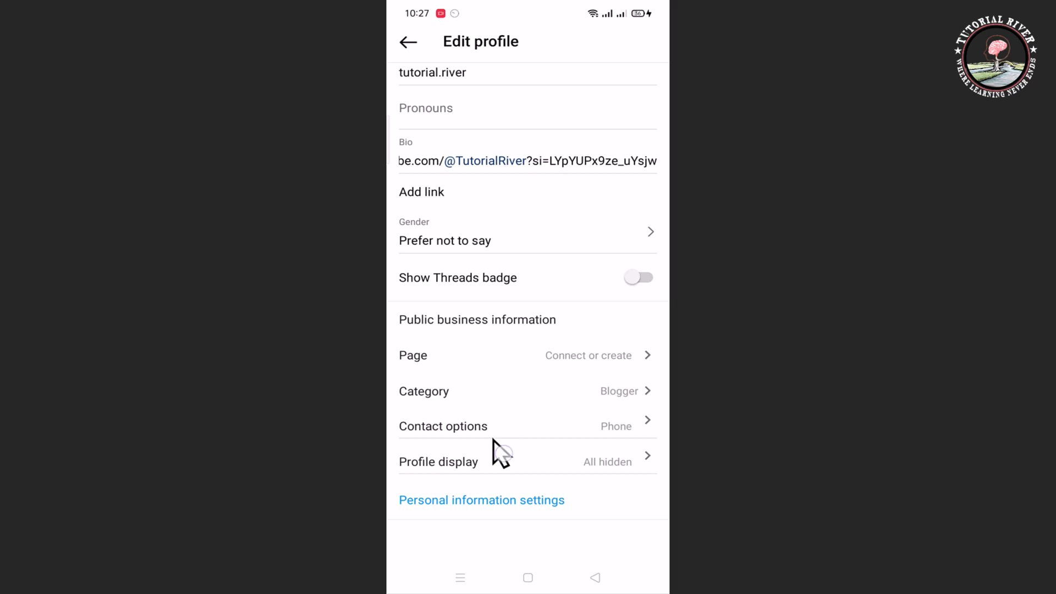
# From Contact options, bring up the Business address Location form with the street field active
pyautogui.click(444, 425)
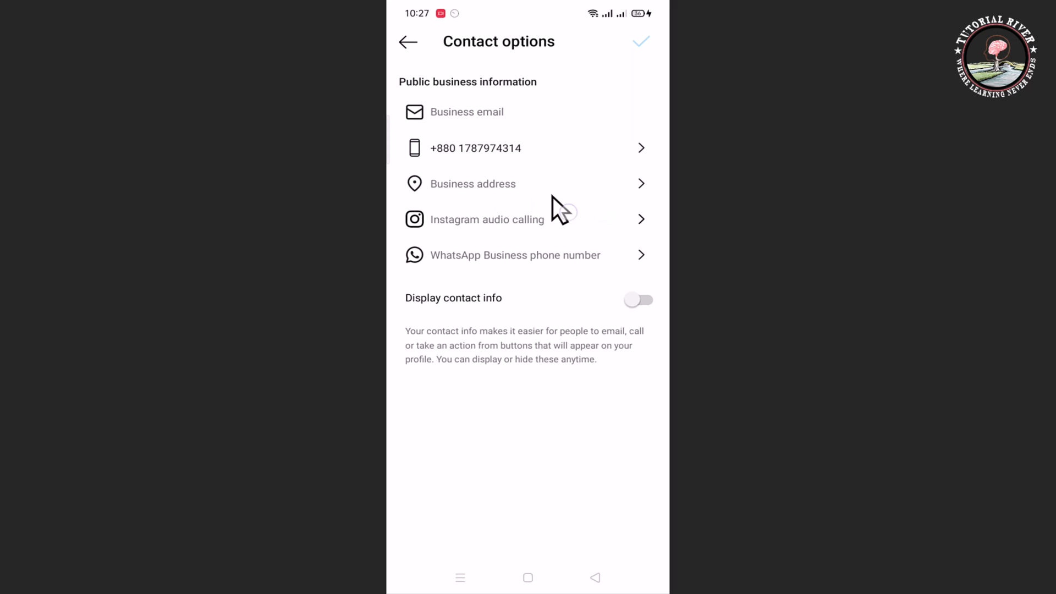
pyautogui.click(474, 183)
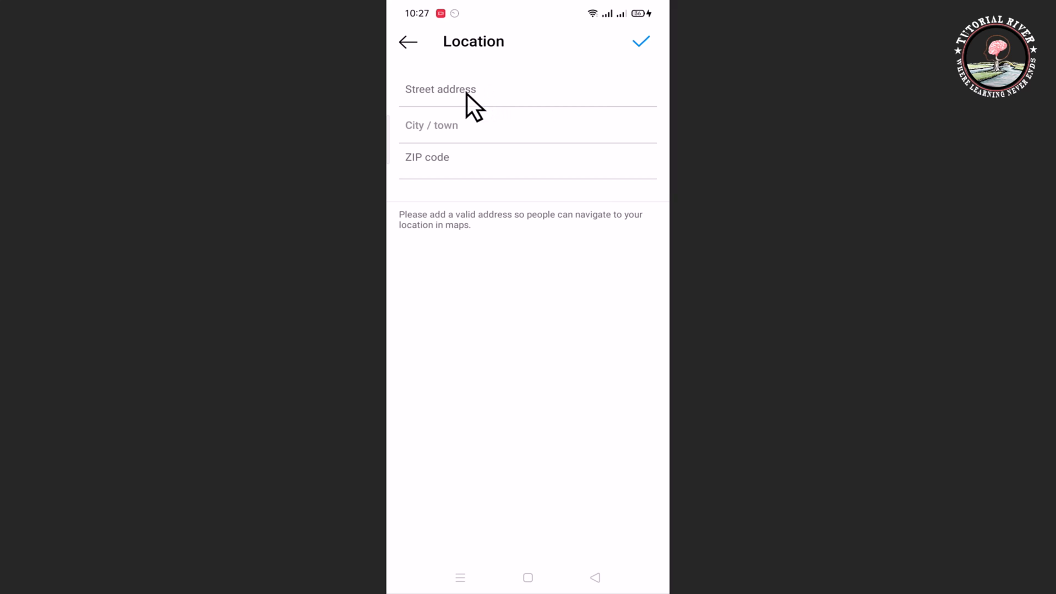
pyautogui.click(471, 89)
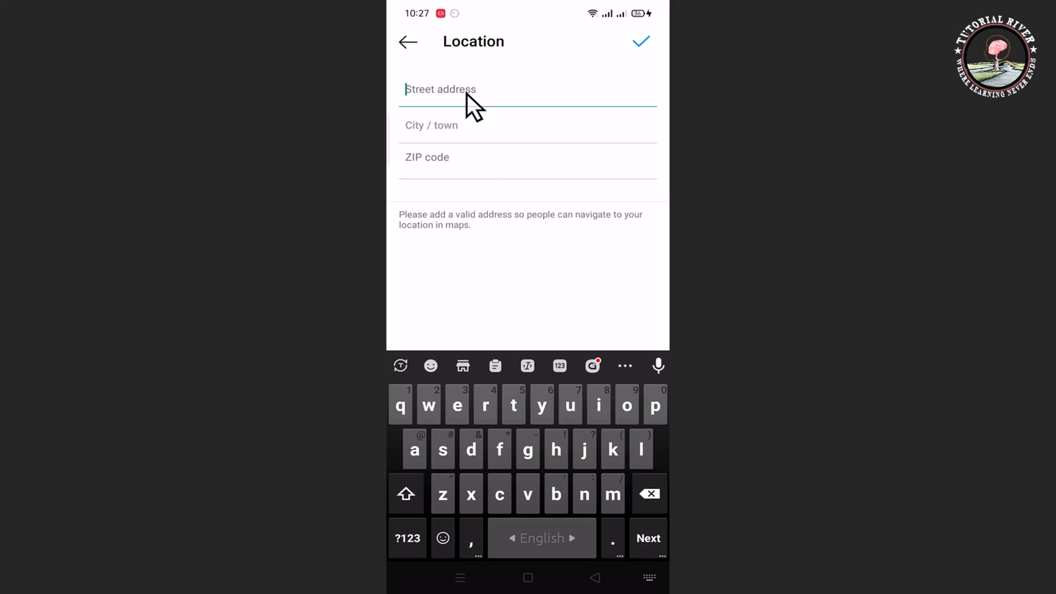